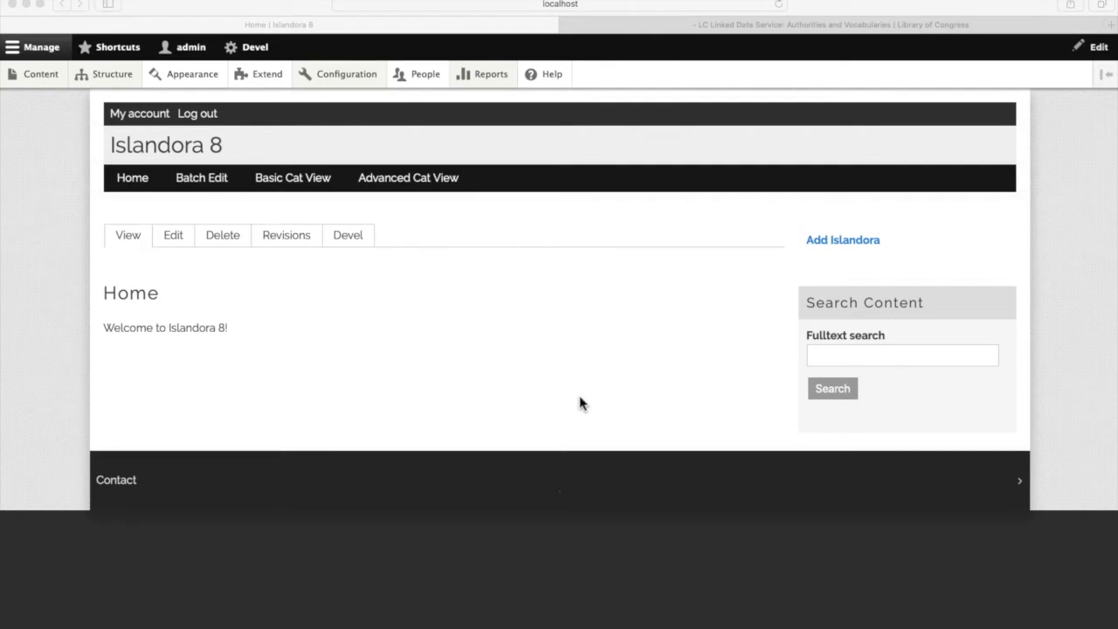
mouse_move(183, 330)
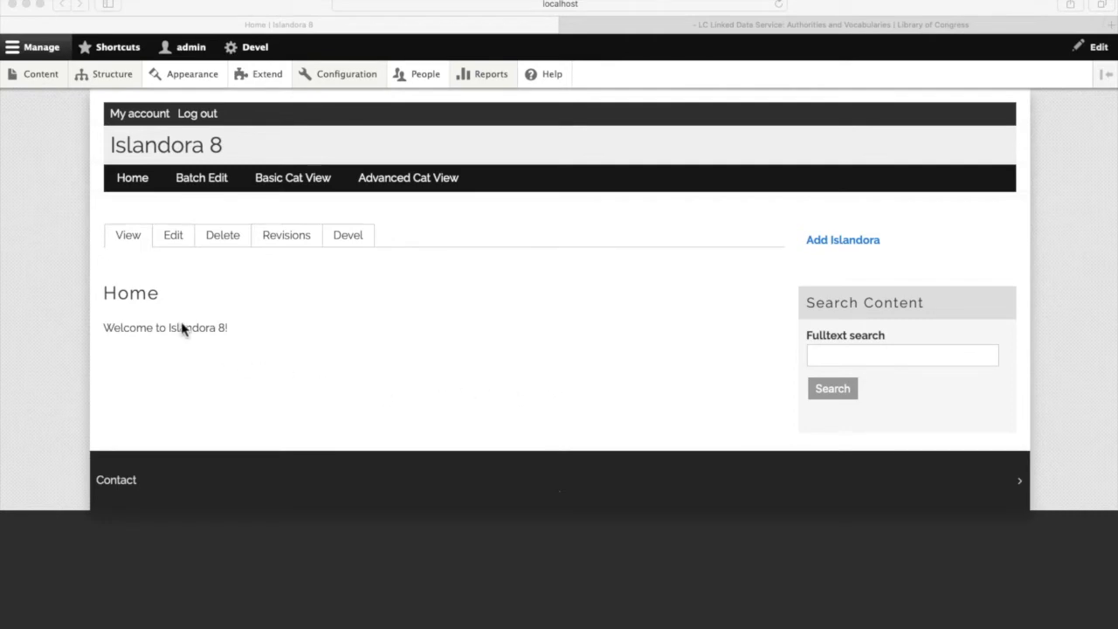
Open the Structure menu in the admin toolbar
left_click(112, 73)
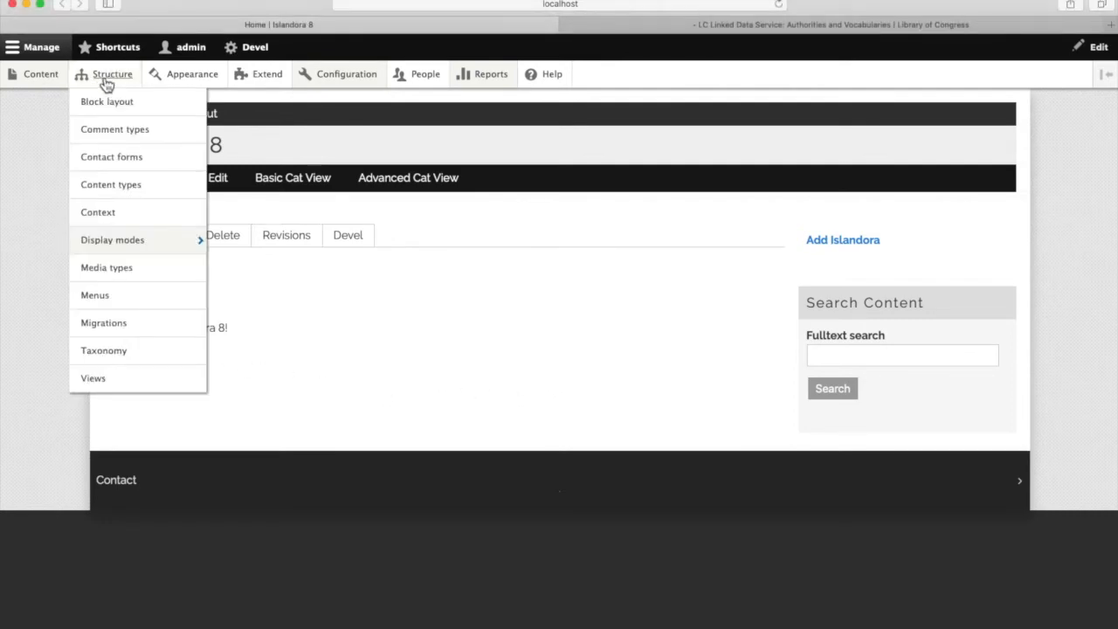
mouse_move(103, 350)
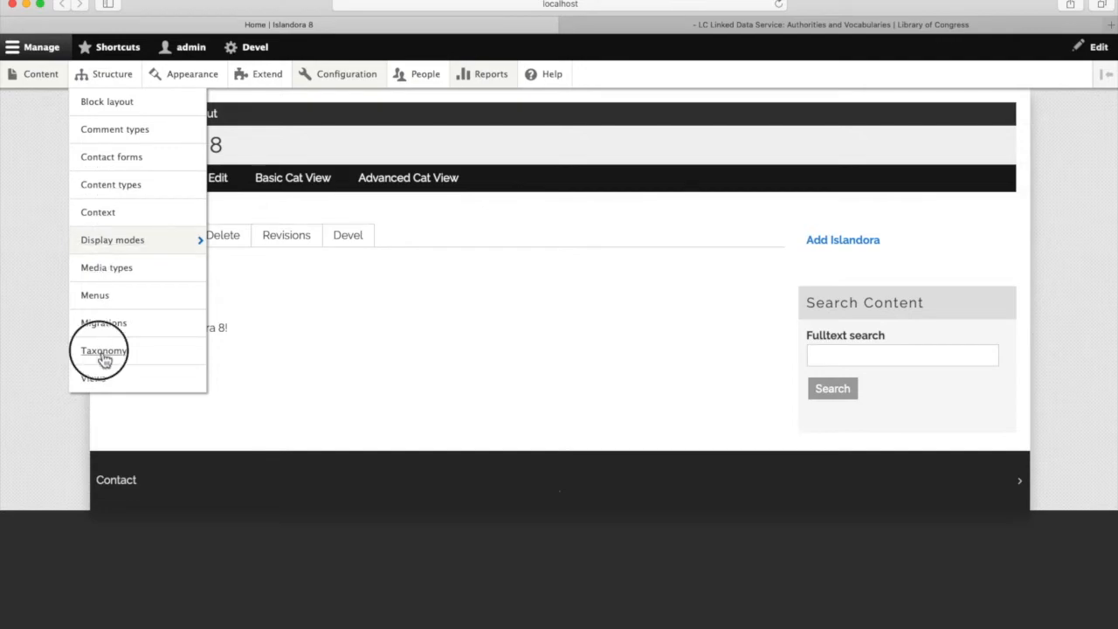
Go to Taxonomy and list the Subject vocabulary's terms (Cats, Dogs)
left_click(103, 351)
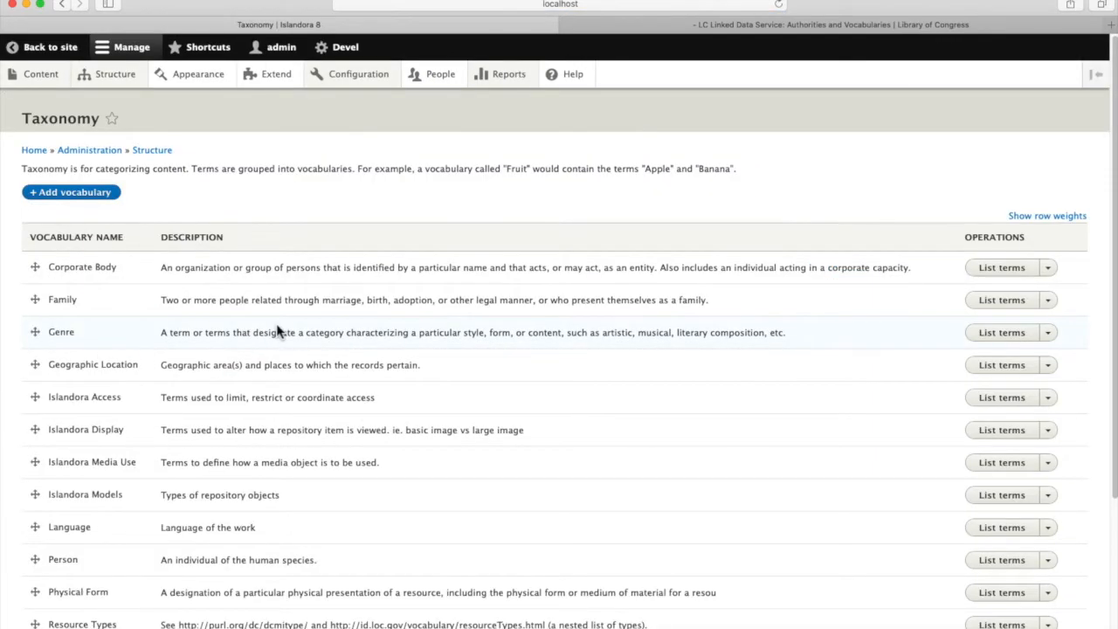
scroll("down", 3)
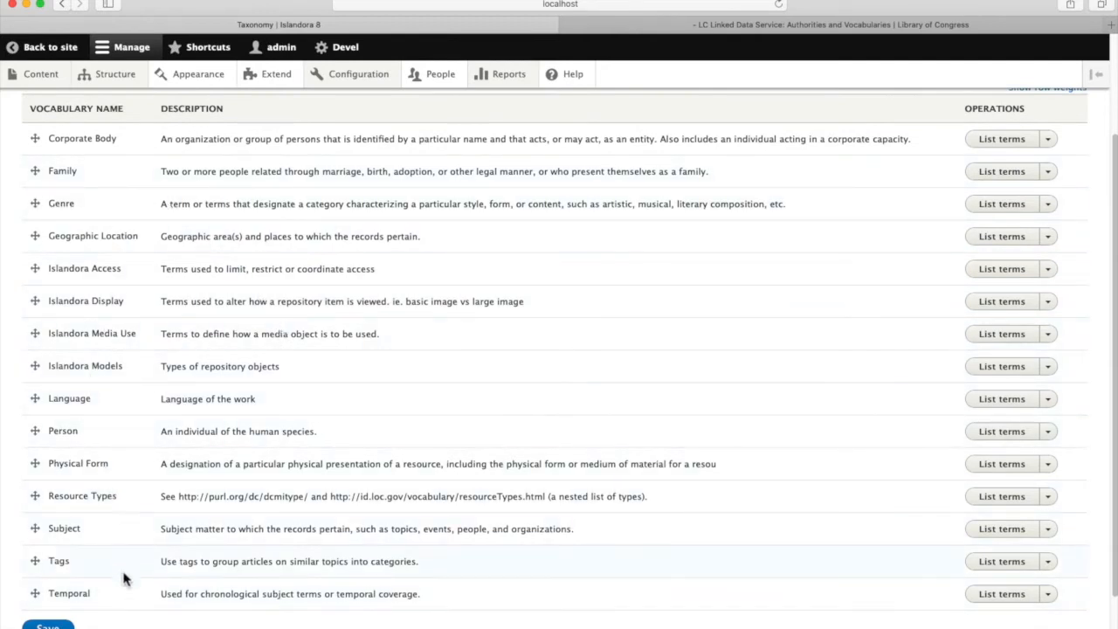
mouse_move(52, 527)
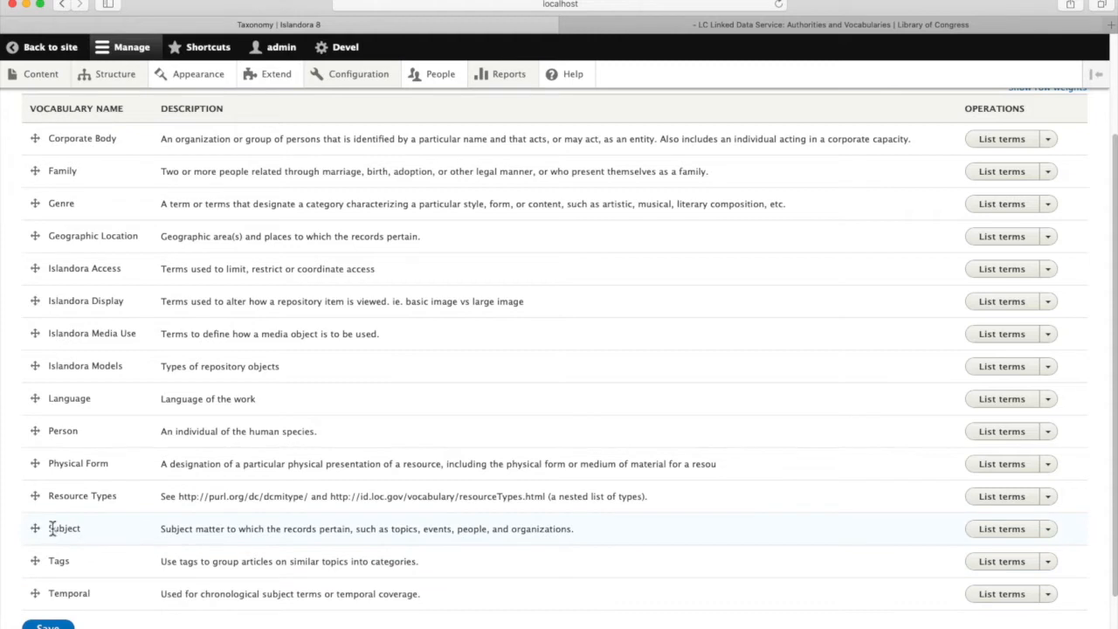
mouse_move(747, 519)
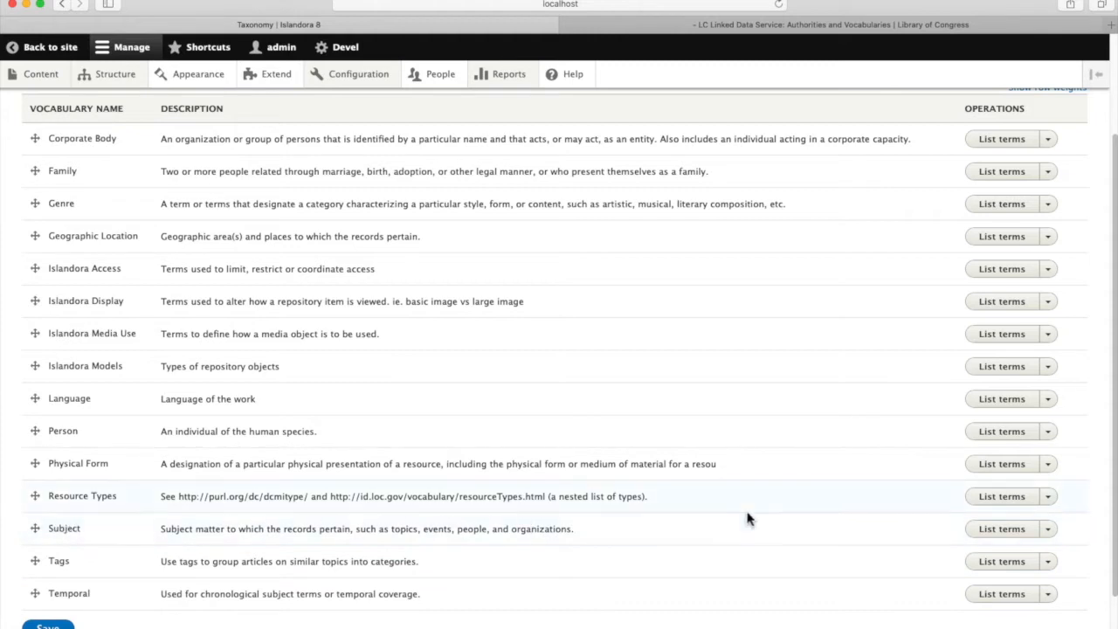
left_click(1001, 528)
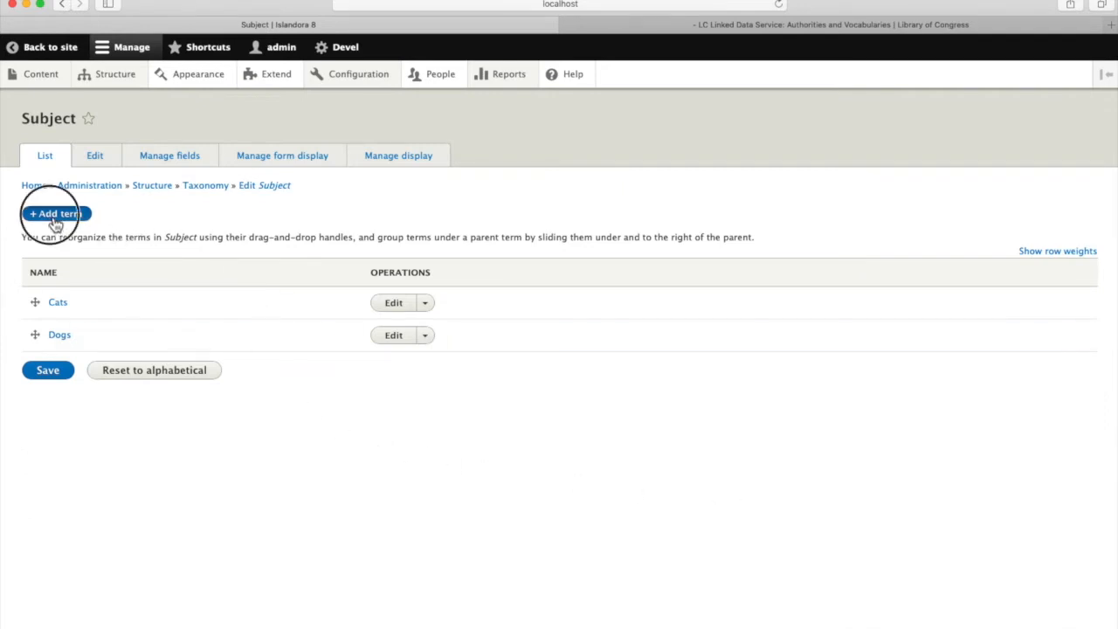
Add a Subject term 'Birds' with alias /birds and description 'All about birds.'
left_click(54, 213)
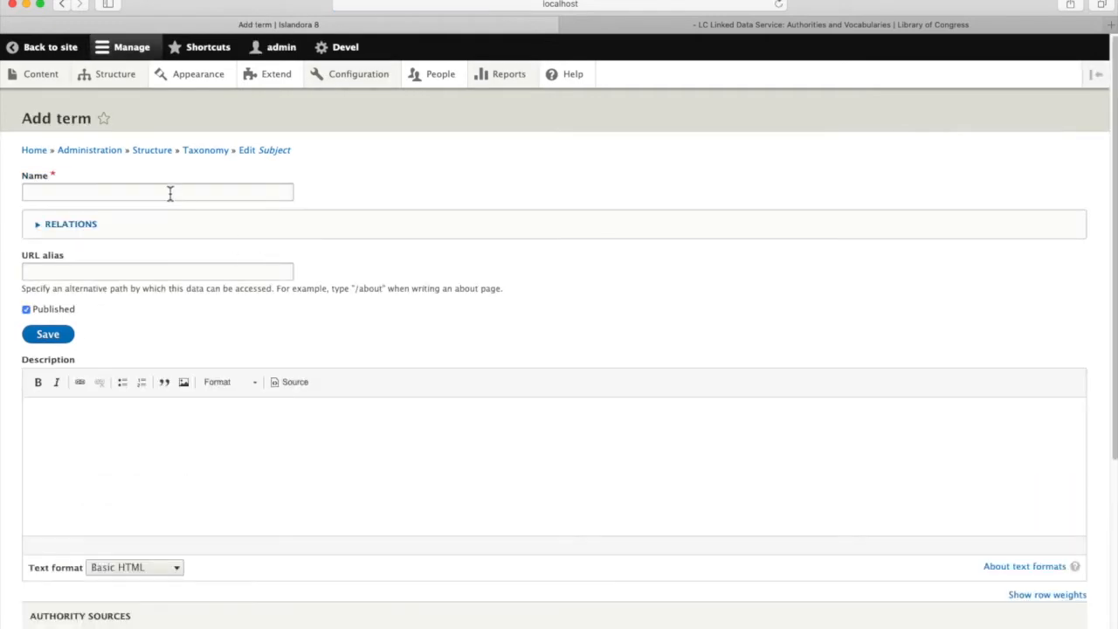
left_click(157, 192)
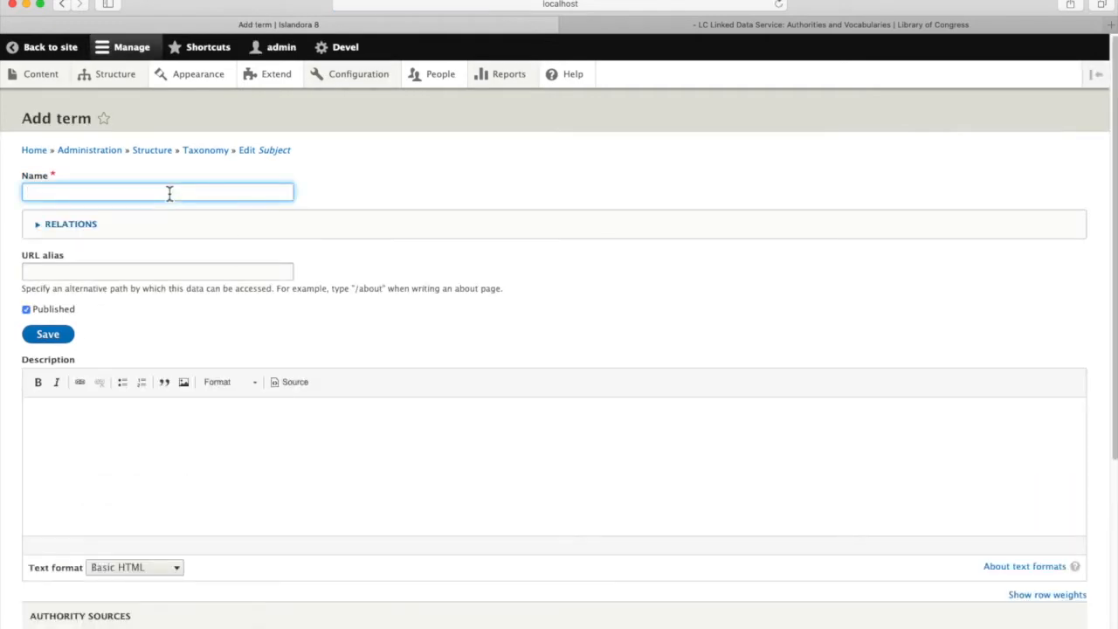
type("Birds")
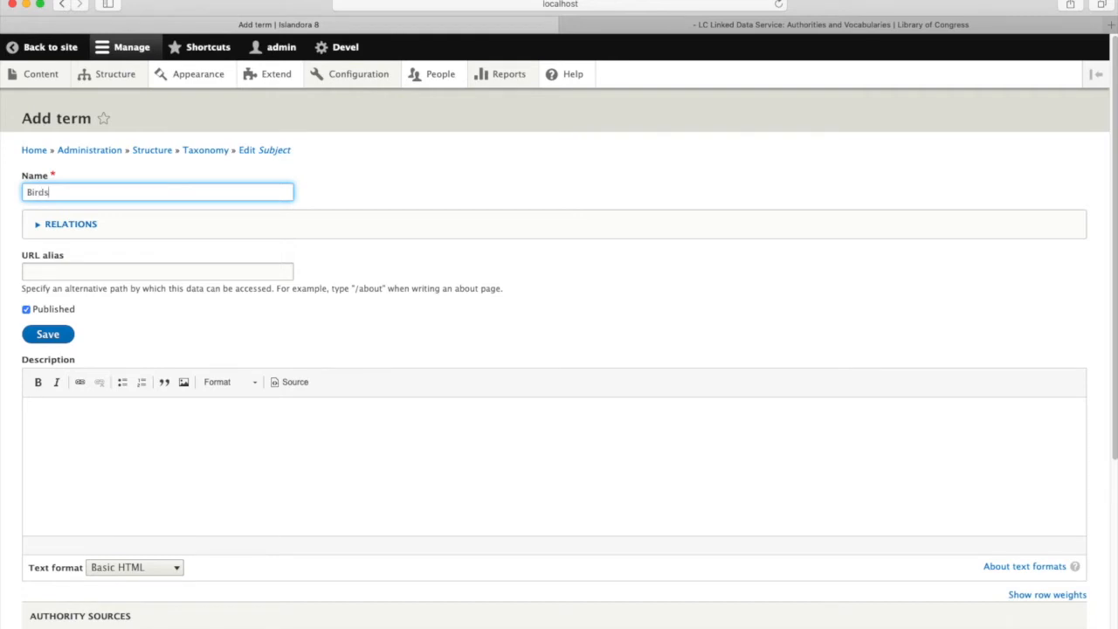
left_click(157, 271)
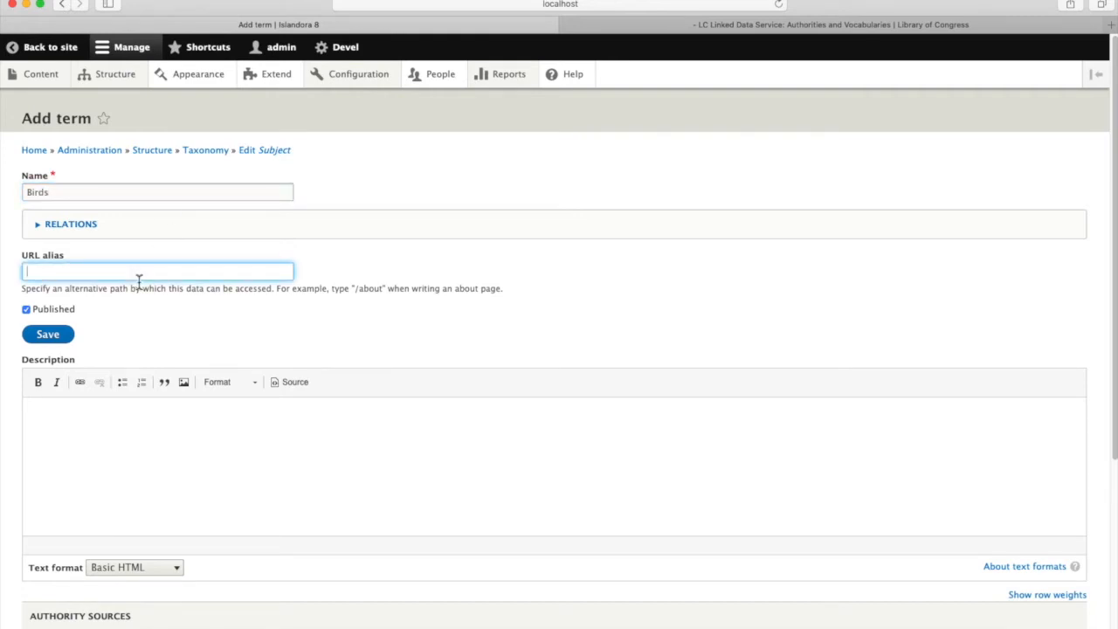
type("/birds")
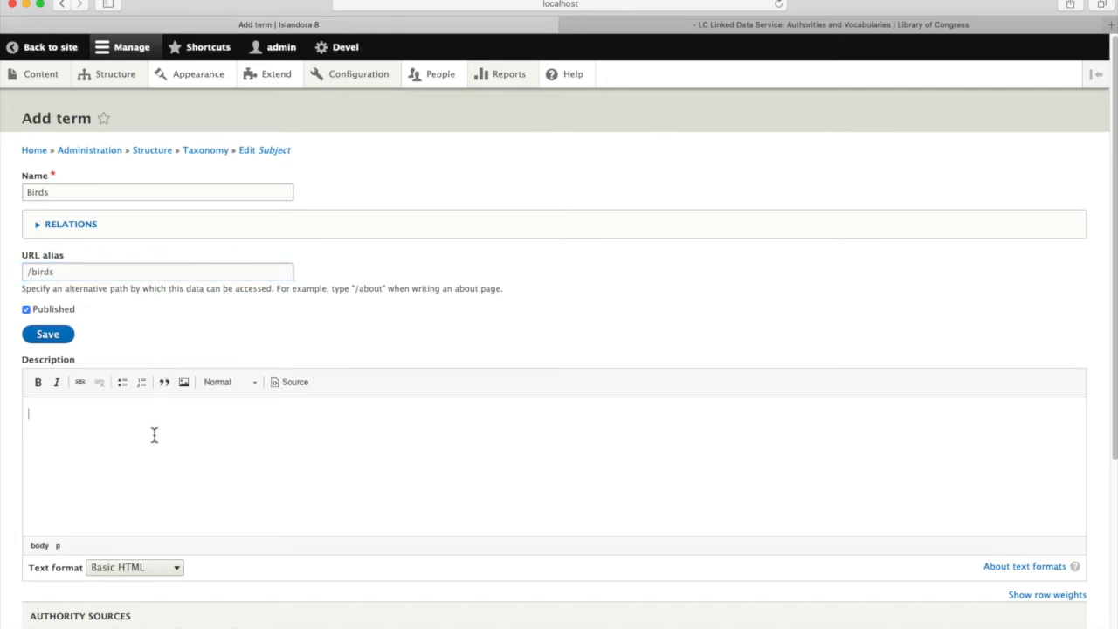
type("All about bird")
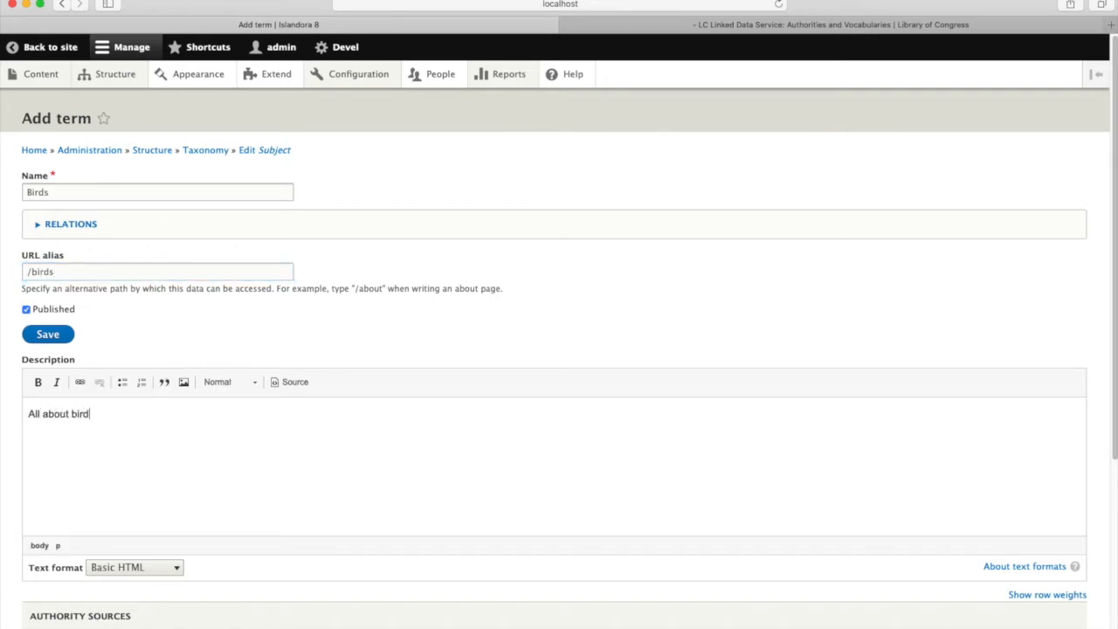
type("s.")
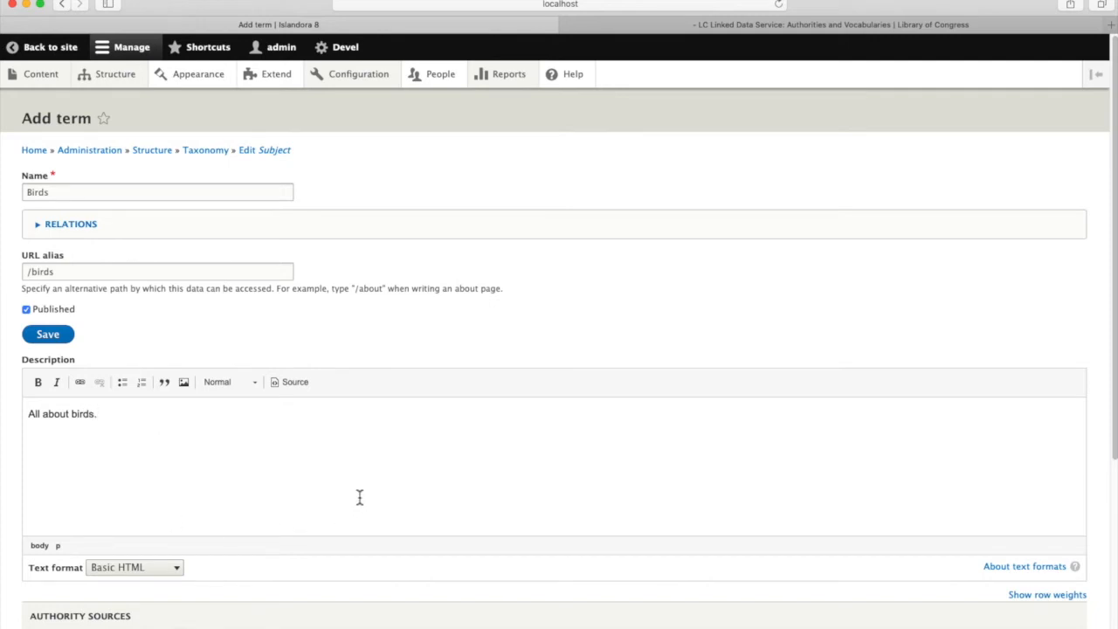
scroll("down", 3)
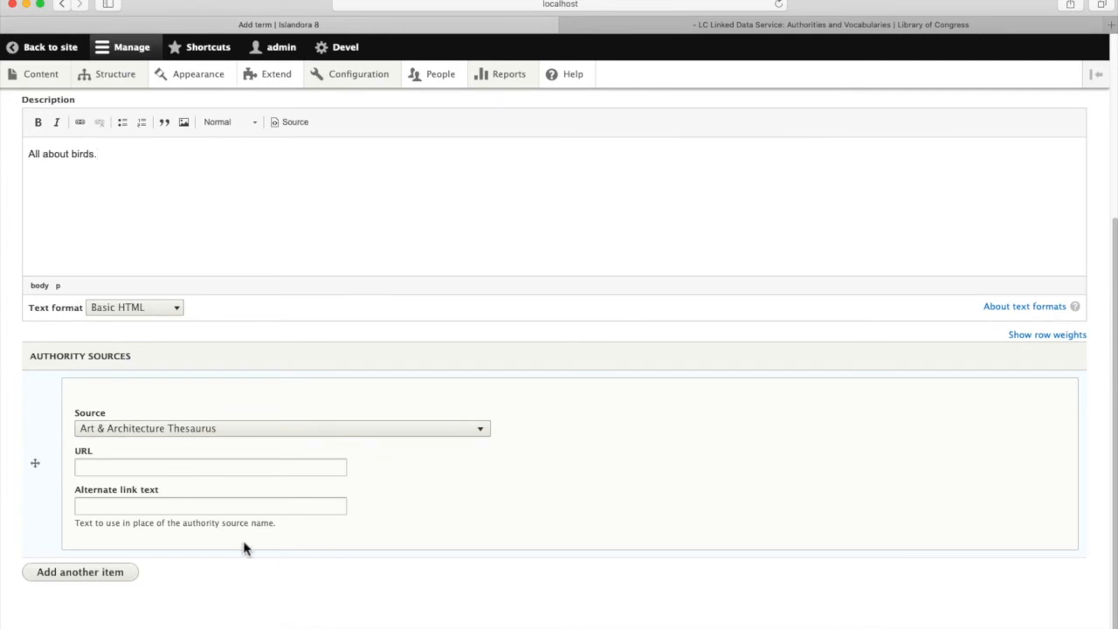
Set the Birds term's authority source to Library of Congress Subject Headings
left_click(282, 428)
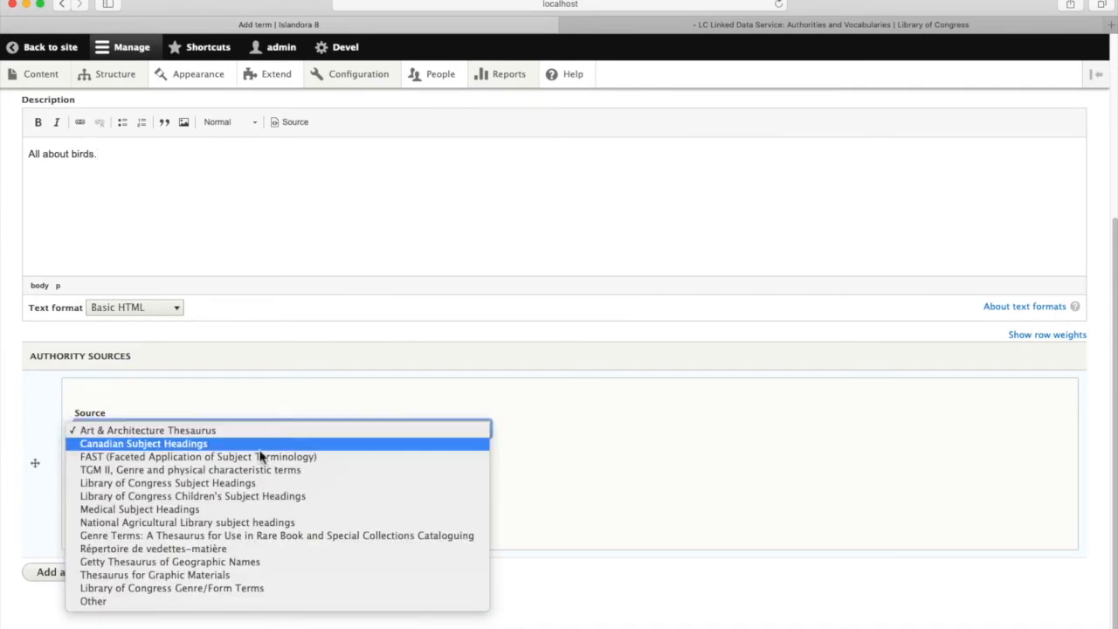
mouse_move(168, 483)
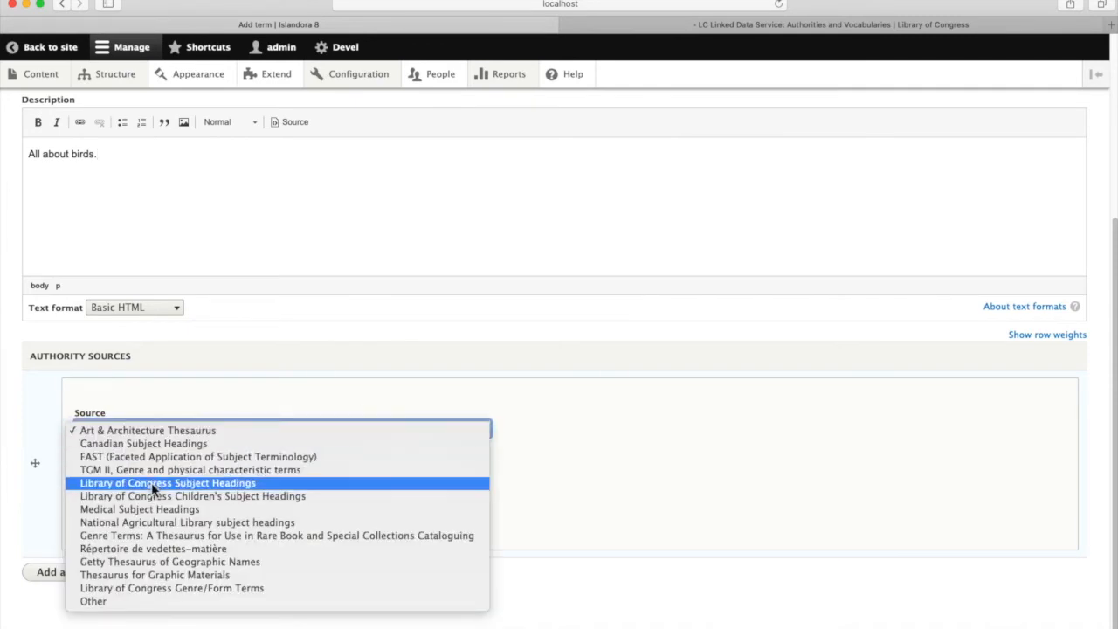
left_click(167, 483)
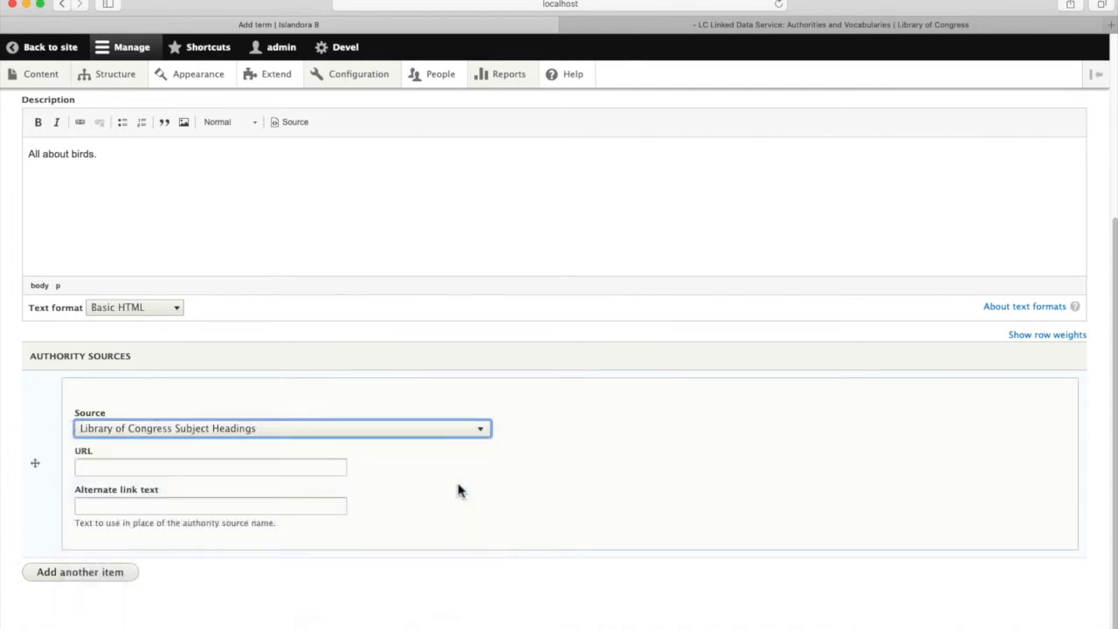
mouse_move(729, 123)
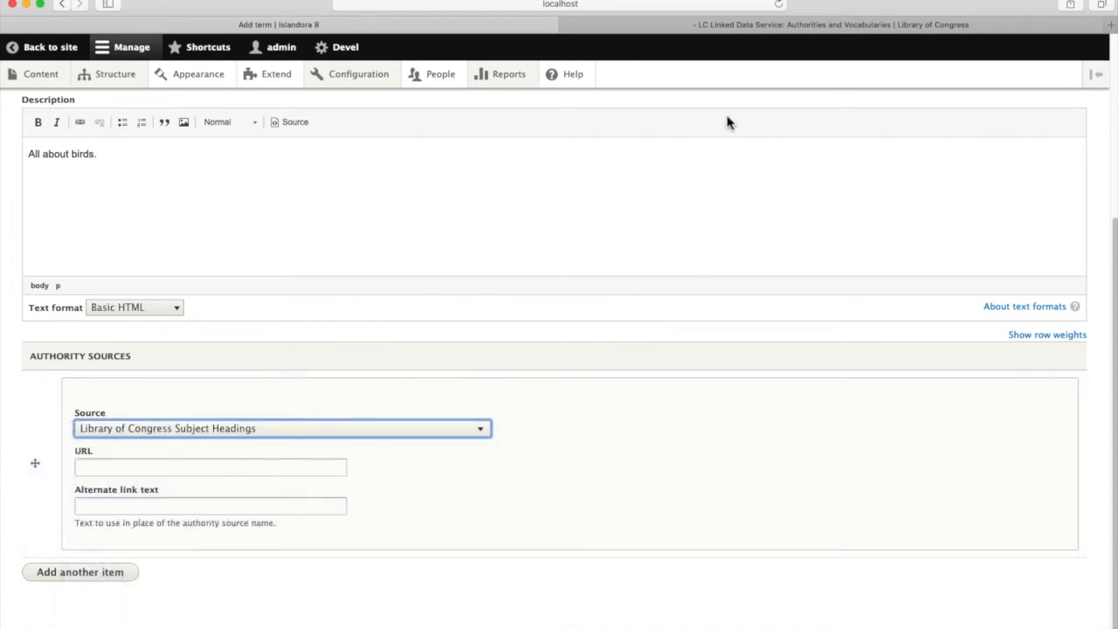
mouse_move(765, 25)
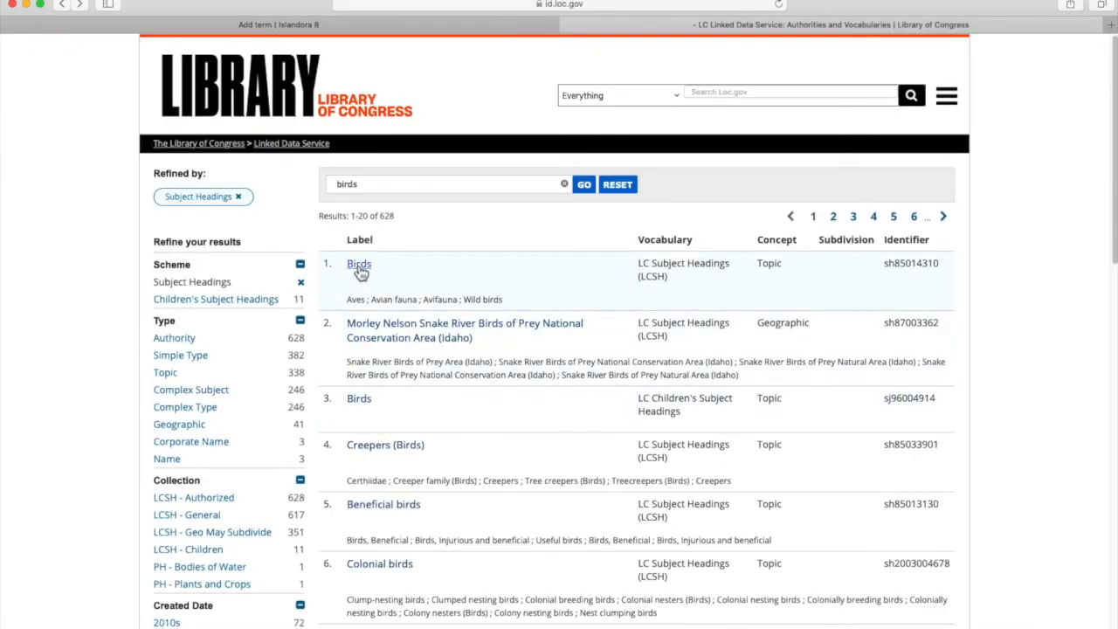
Open the LCSH Birds heading (sh85014310) from the id.loc.gov results
left_click(358, 263)
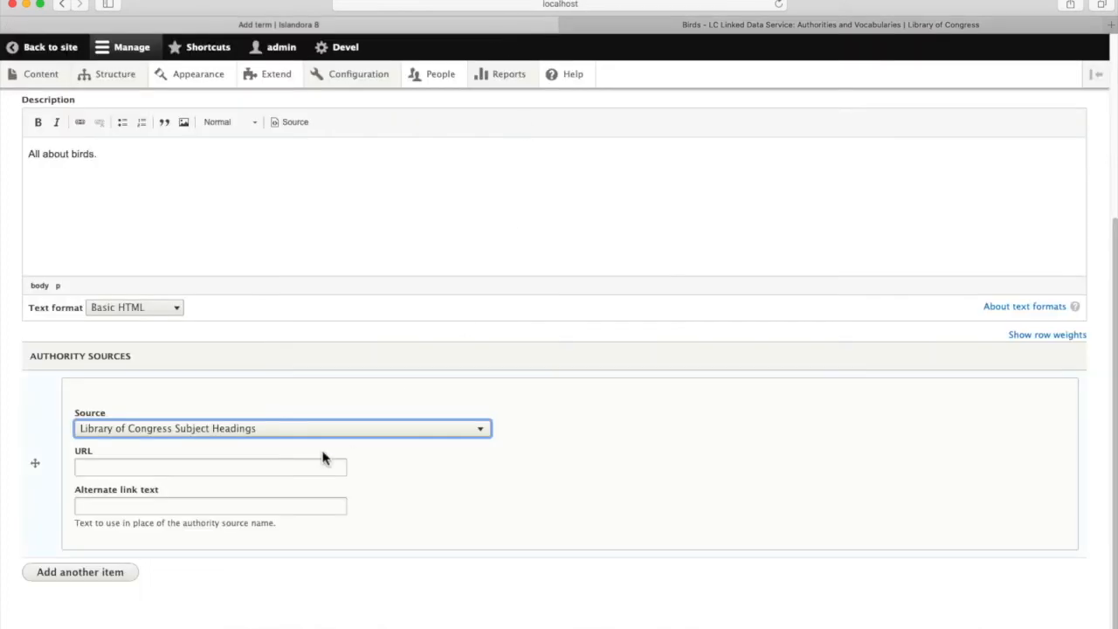
type("http://id.loc.gov/authorities/subjects/sh85014310")
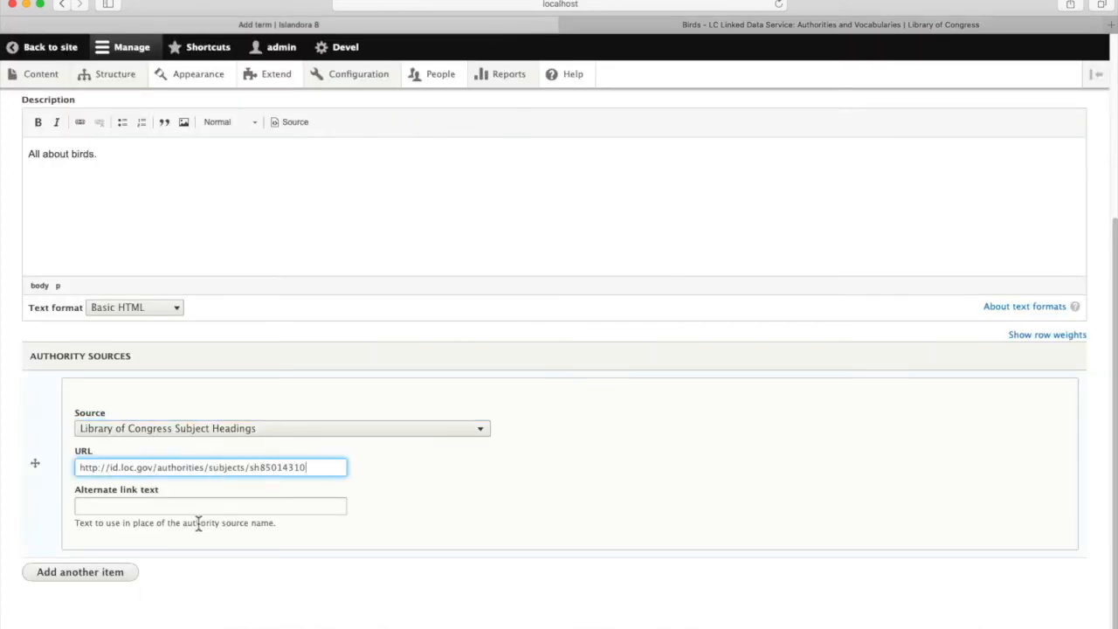
type("bi")
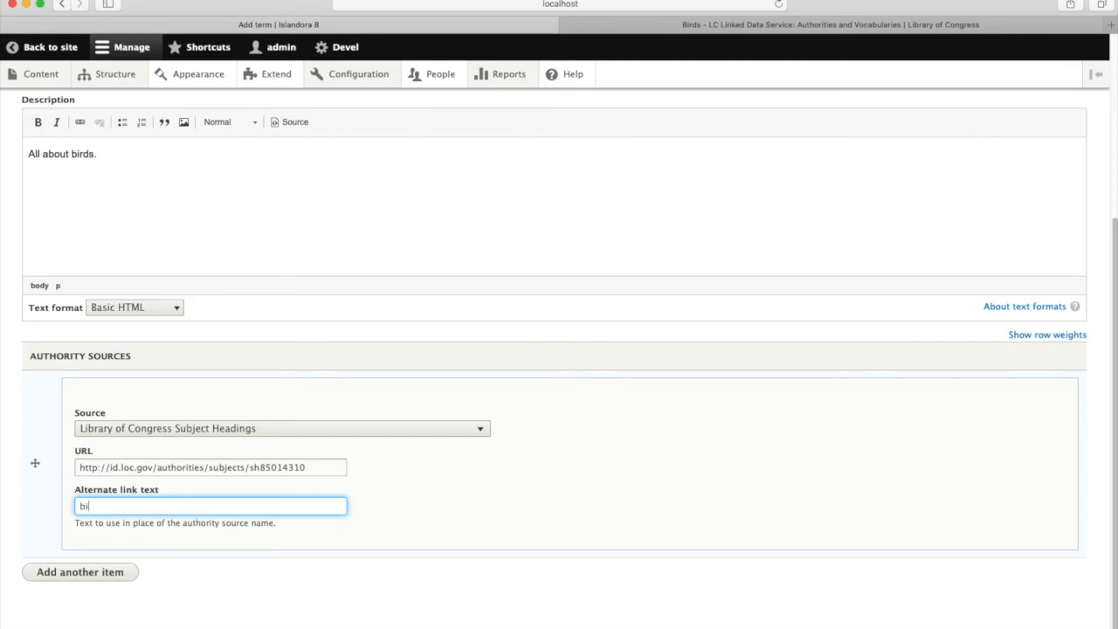
type("rds")
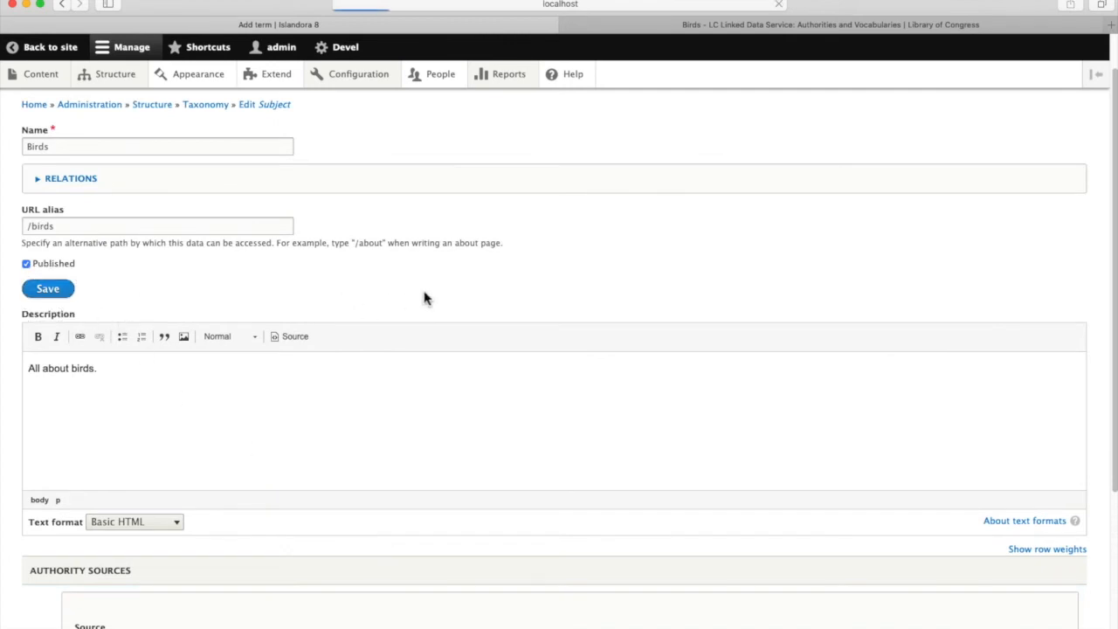
left_click(47, 288)
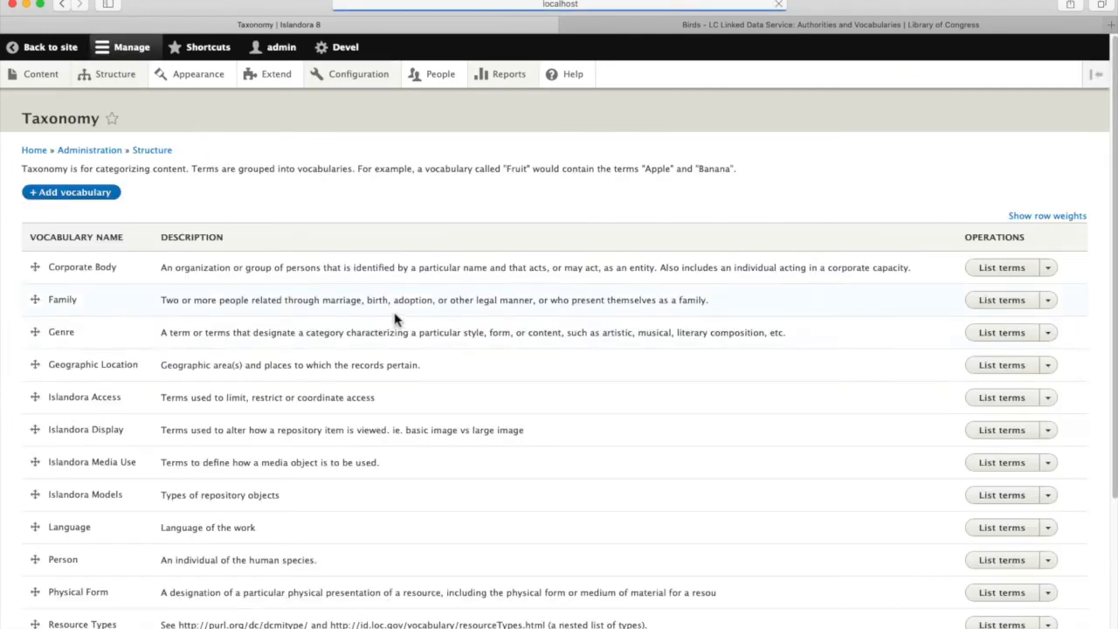
List Subject terms to confirm Birds appears with Cats and Dogs
scroll("down", 3)
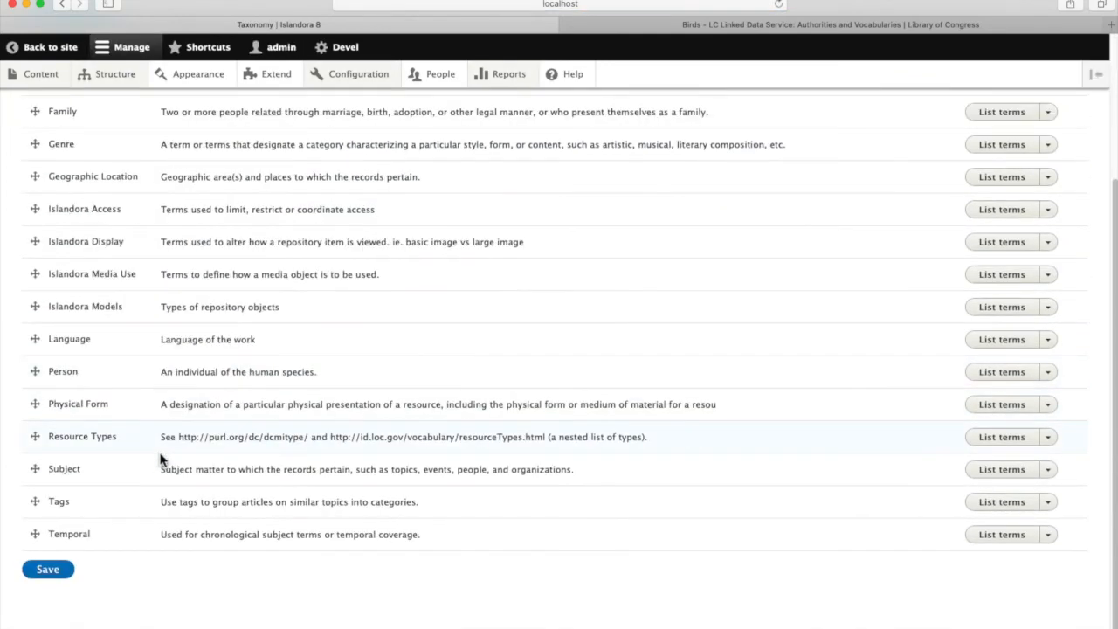
left_click(1000, 469)
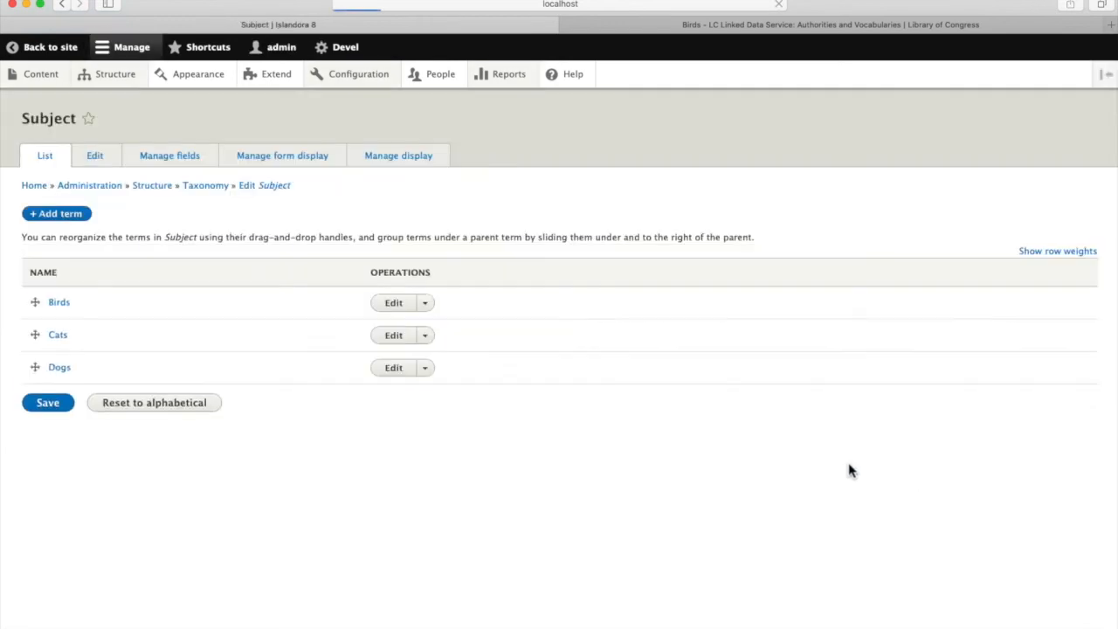
mouse_move(148, 296)
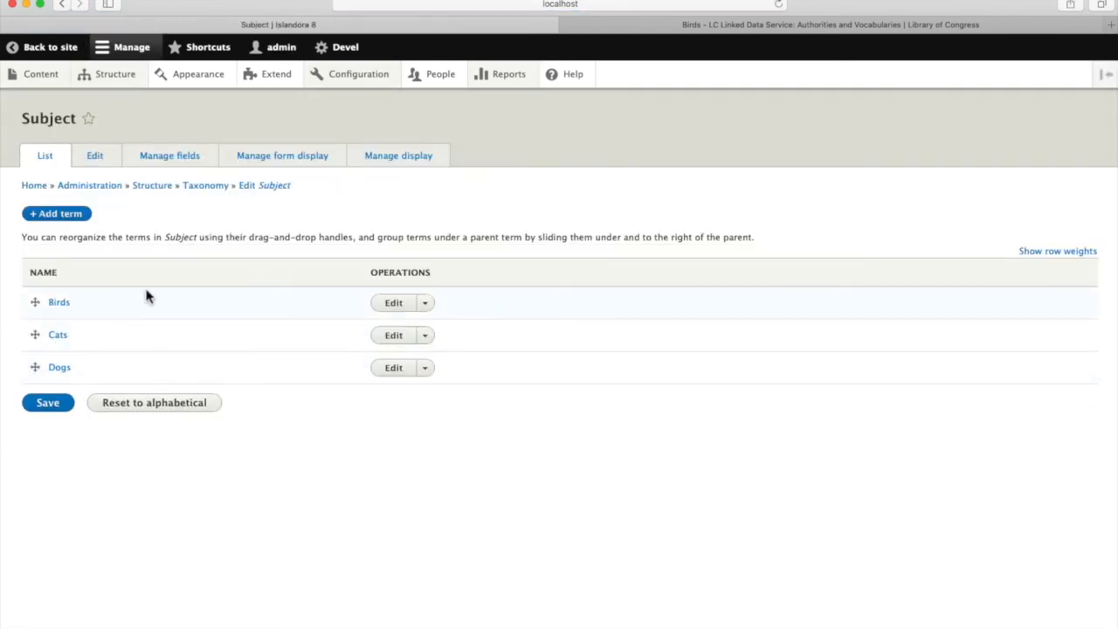
mouse_move(33, 185)
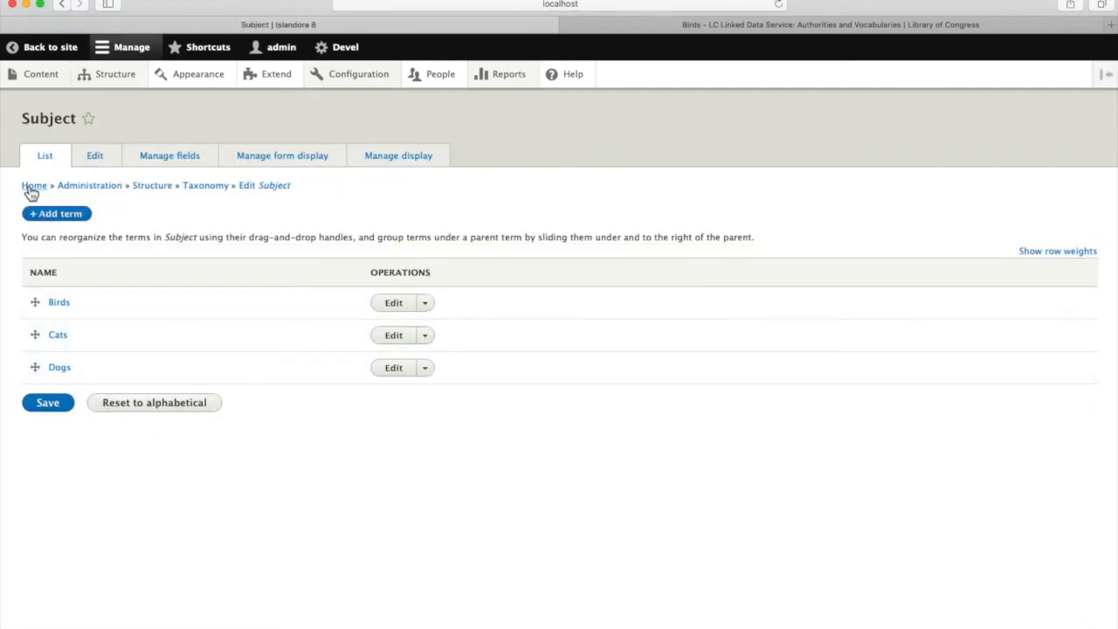
On a new Repository Item, set Subject to the Birds term via autocomplete 'Bir'
left_click(33, 185)
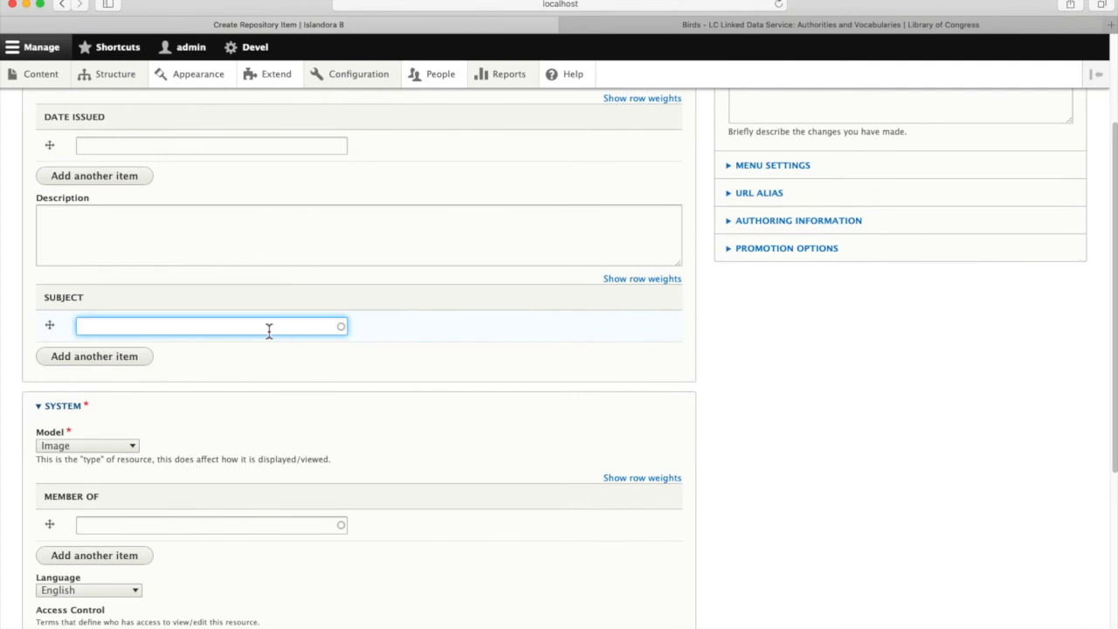
type("Bir")
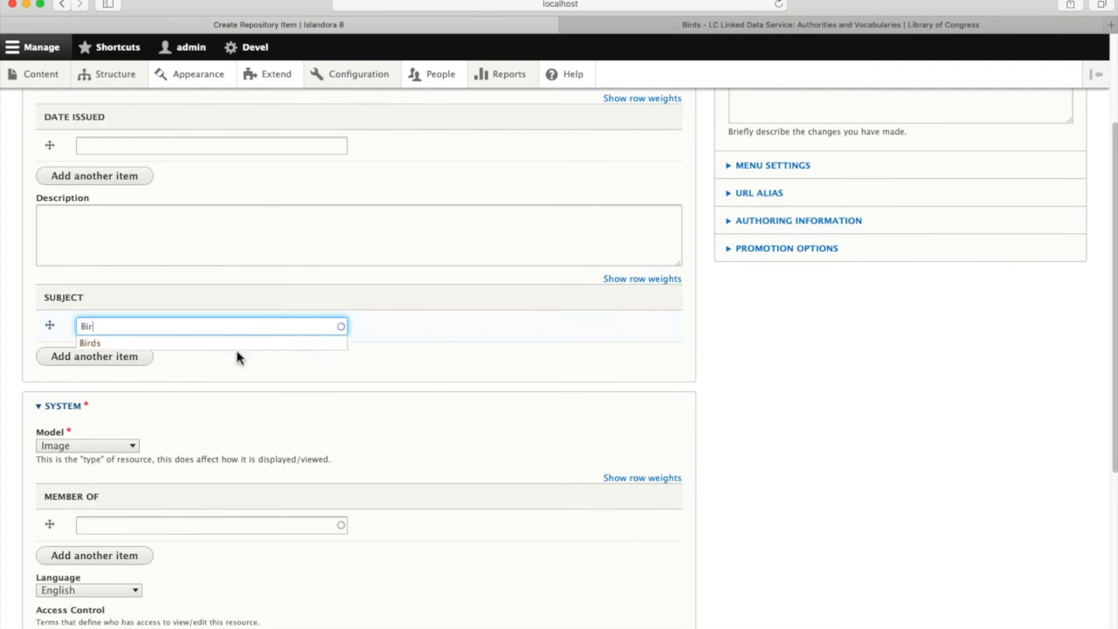
left_click(90, 342)
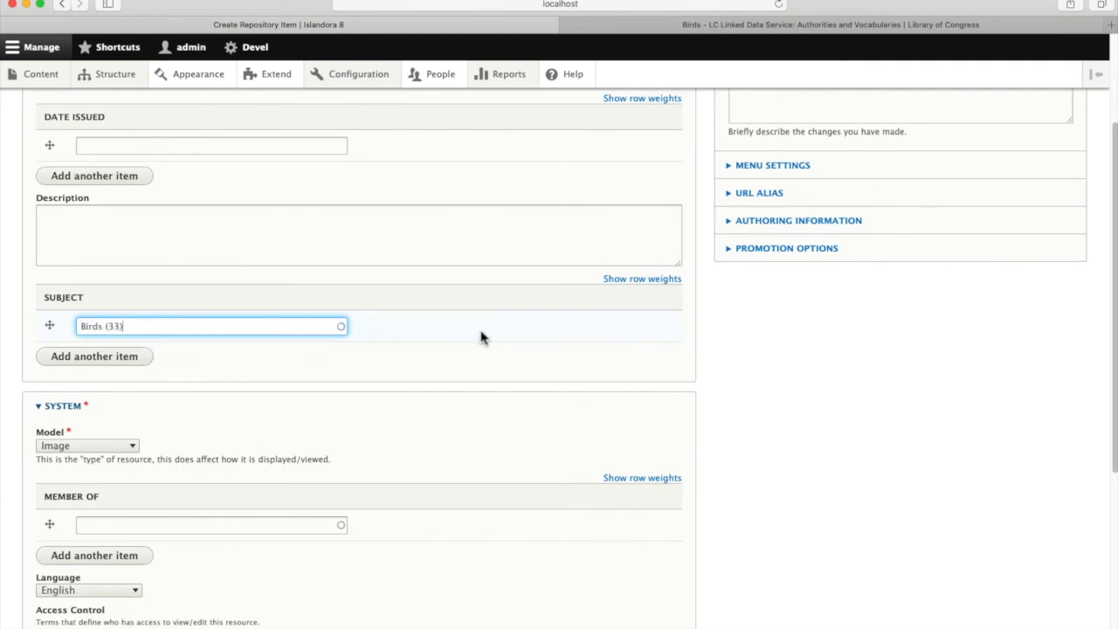